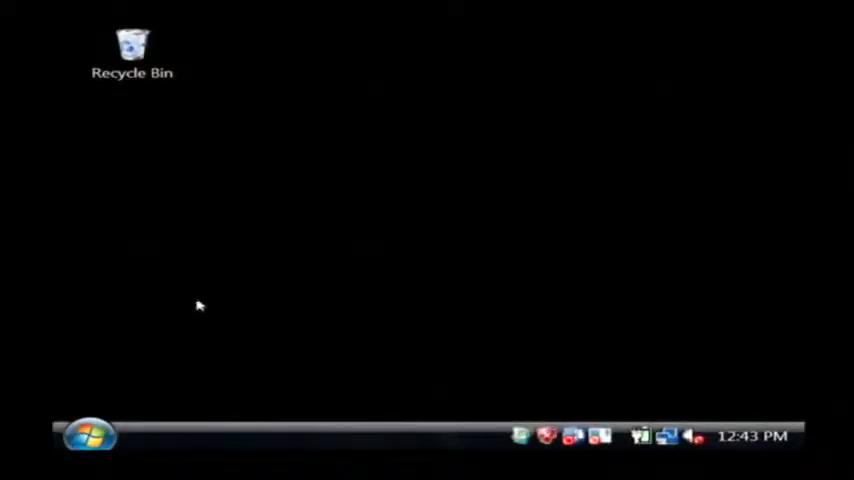
Open the Windows Vista Start menu
click(88, 434)
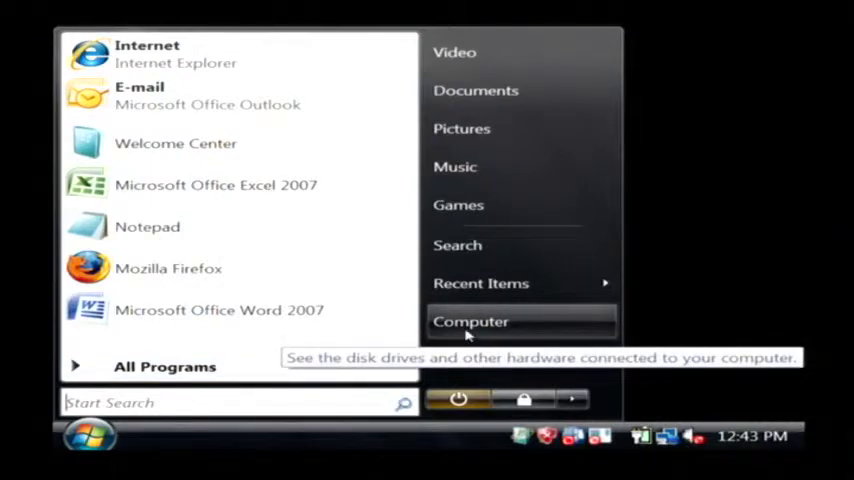
click(470, 321)
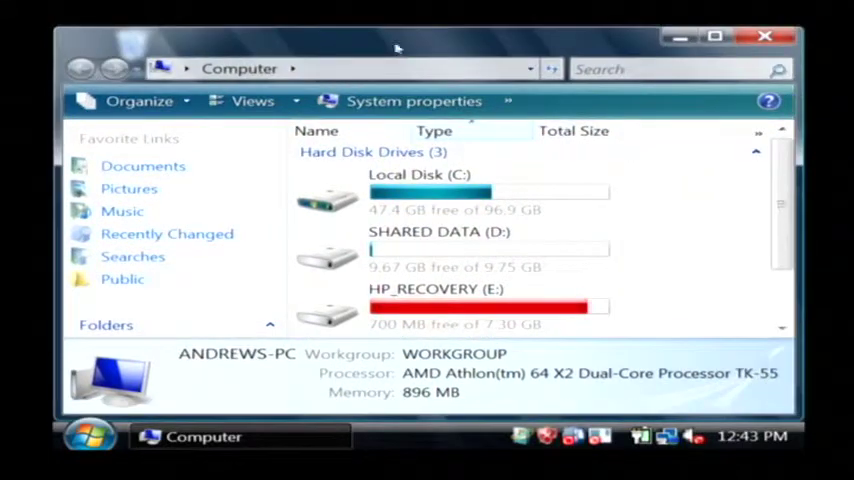
text(ftp://)
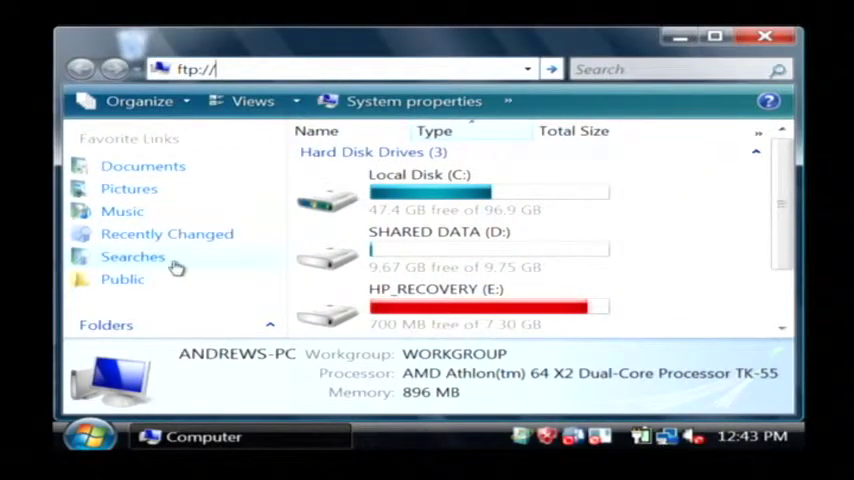
text(w)
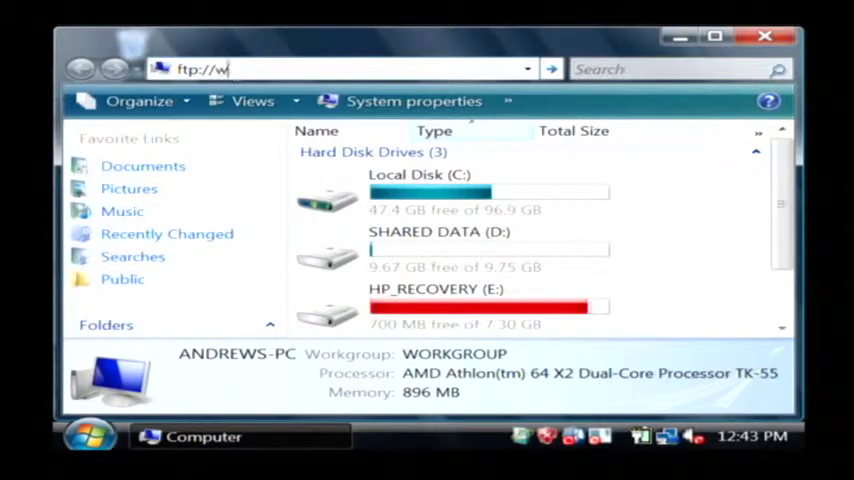
text(ww.daveandr)
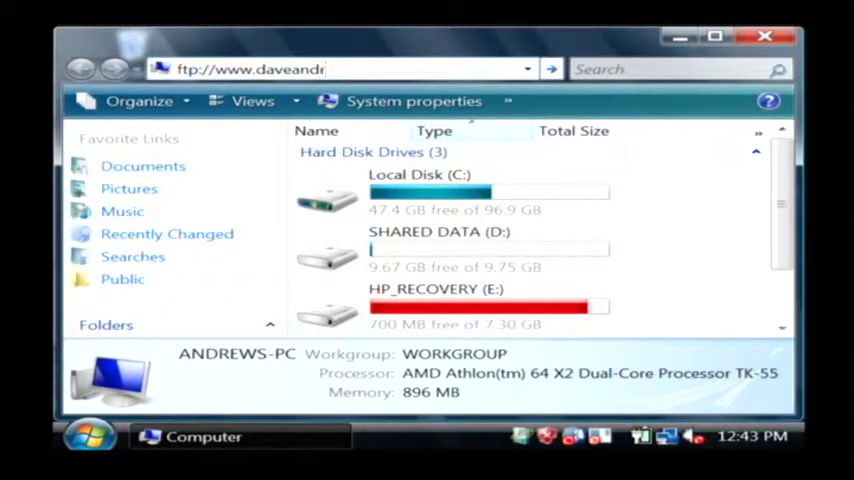
text(ews.org)
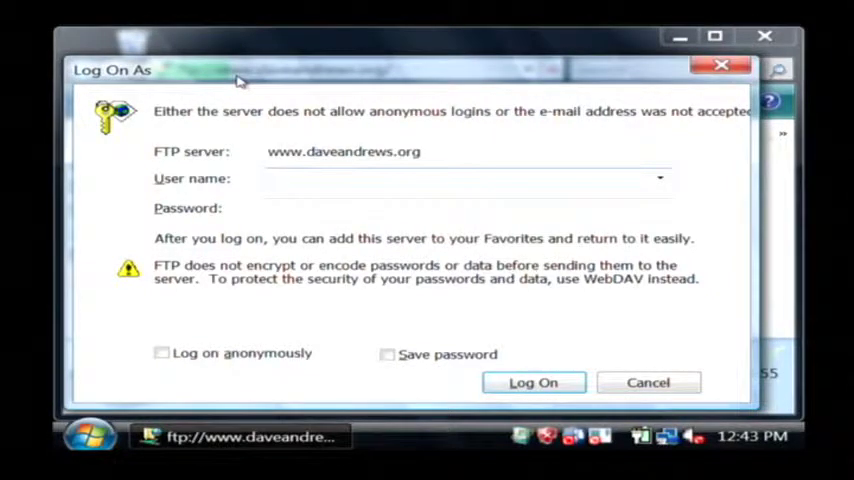
click(533, 382)
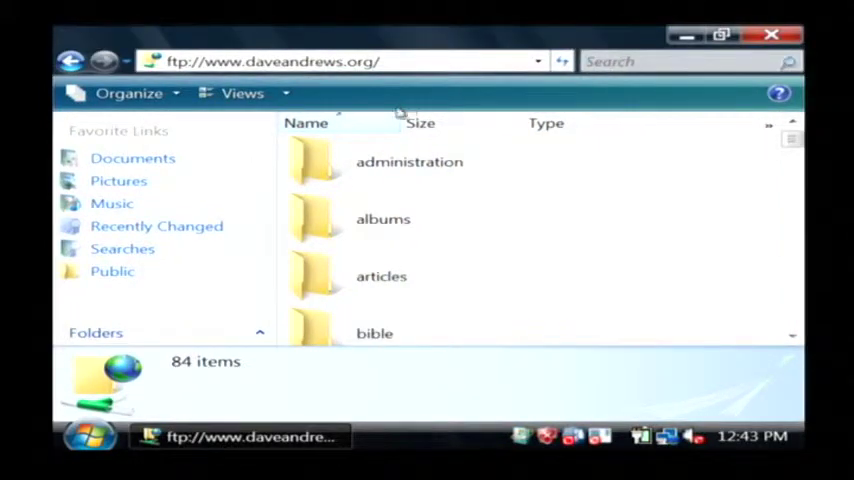
mouse_move(381, 277)
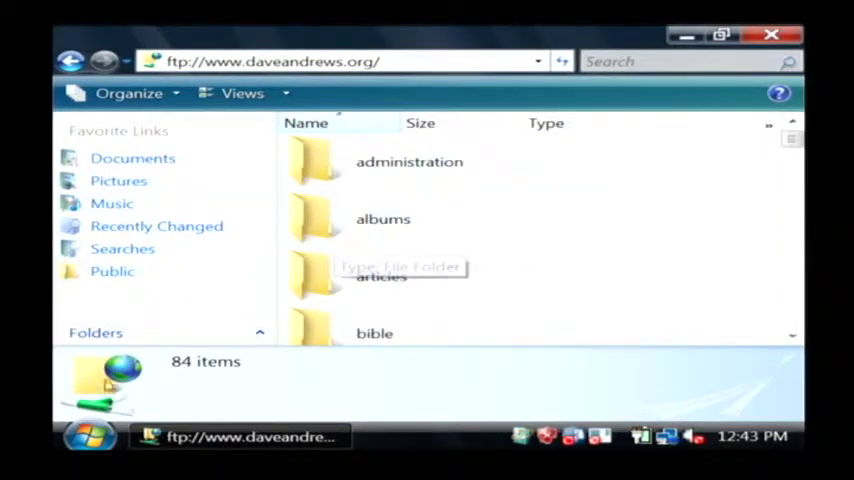
click(88, 436)
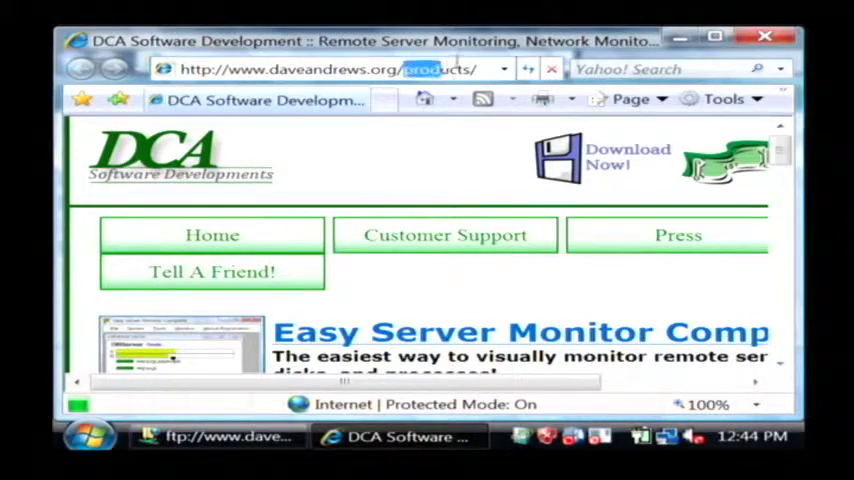
text(MyPage.ht)
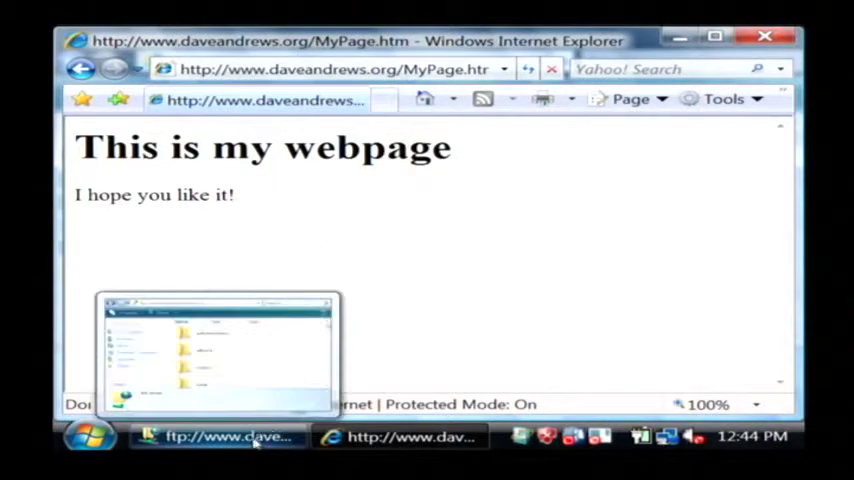
Copy MyPage.htm from the FTP listing to the desktop and open it with Notepad
click(218, 437)
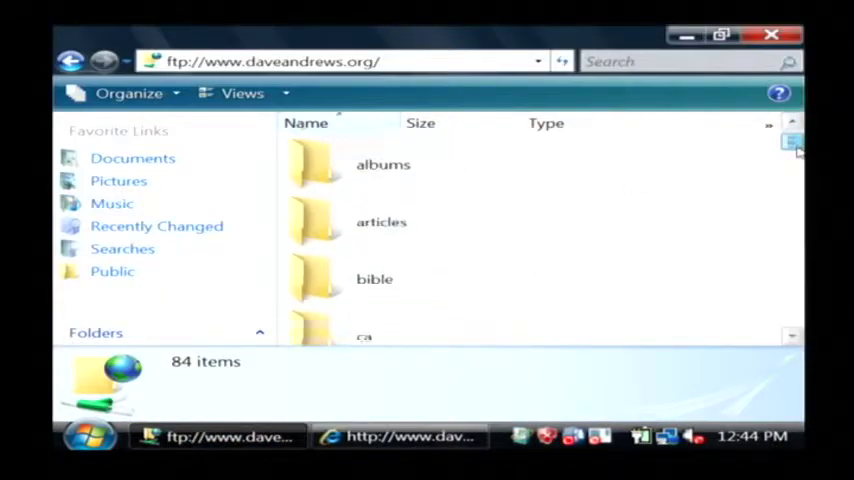
scroll(down, 3)
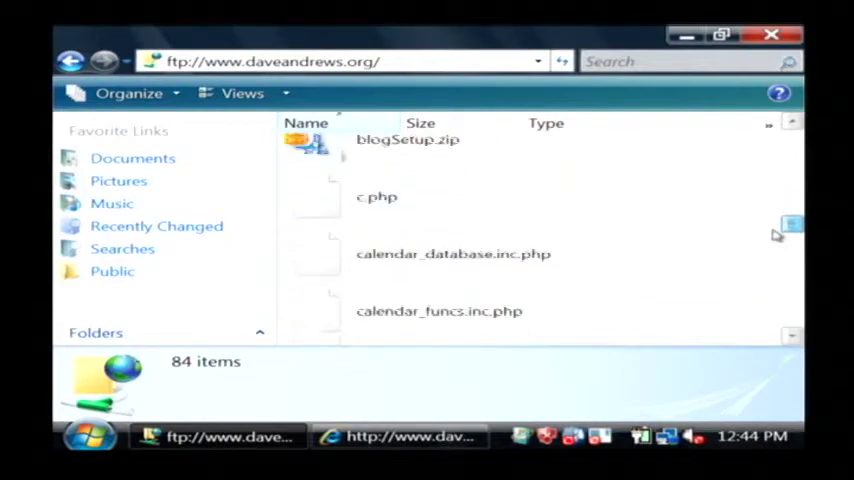
scroll(down, 3)
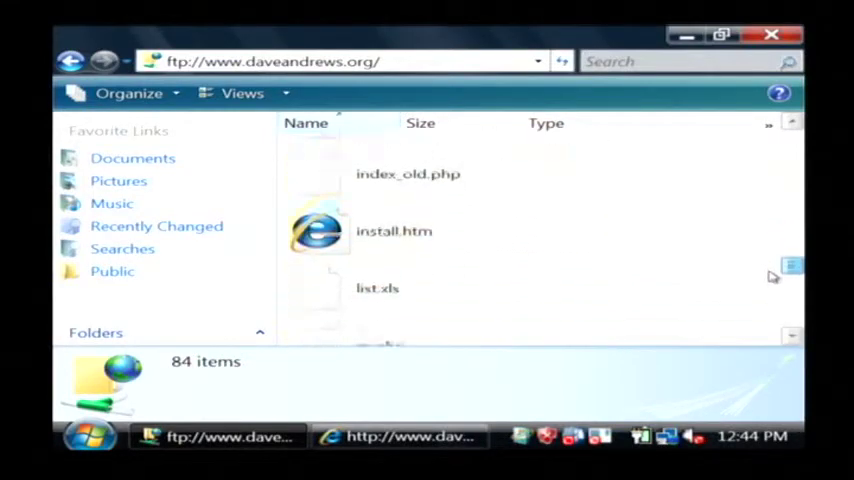
scroll(down, 3)
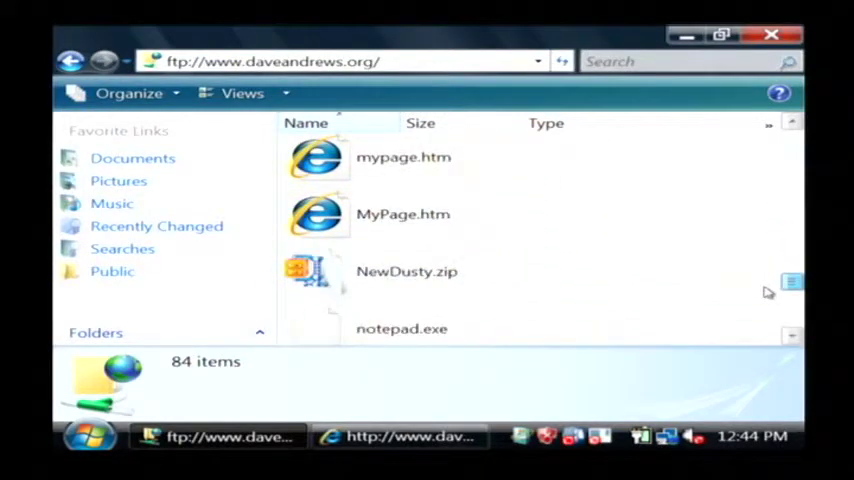
right_click(403, 214)
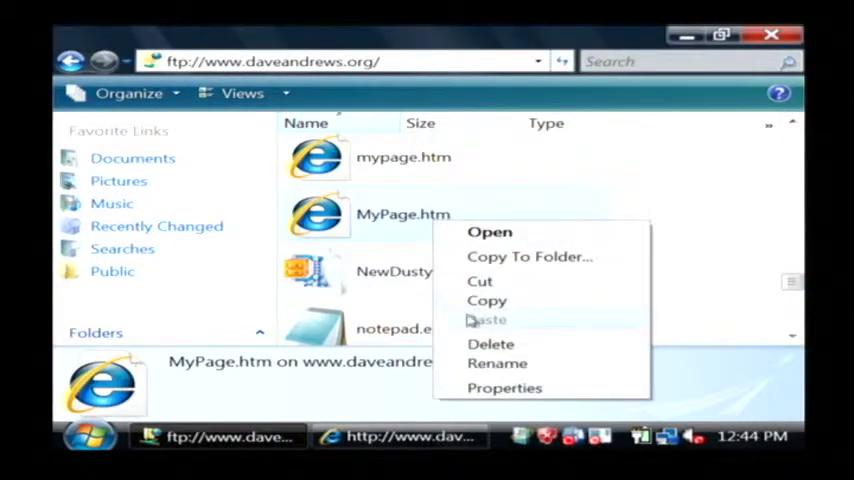
click(489, 231)
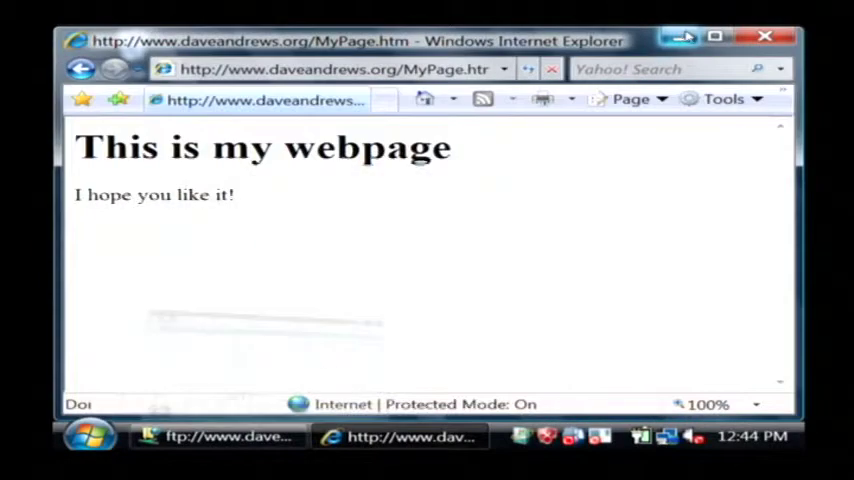
right_click(400, 230)
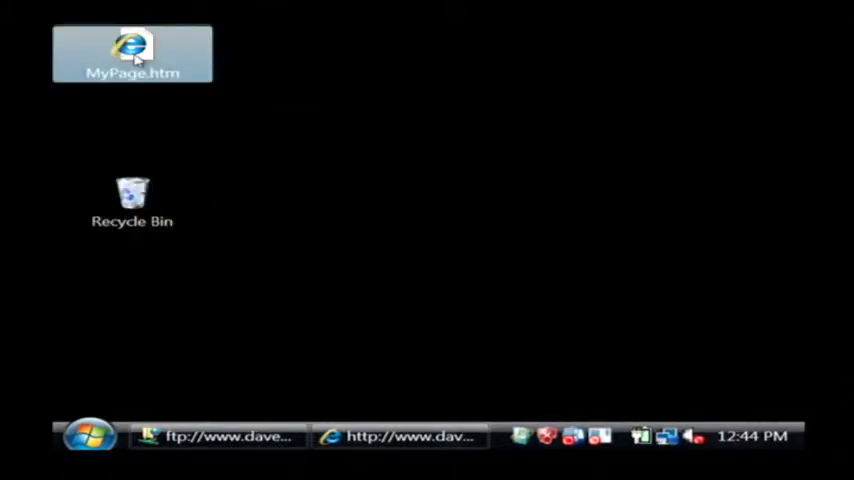
right_click(133, 53)
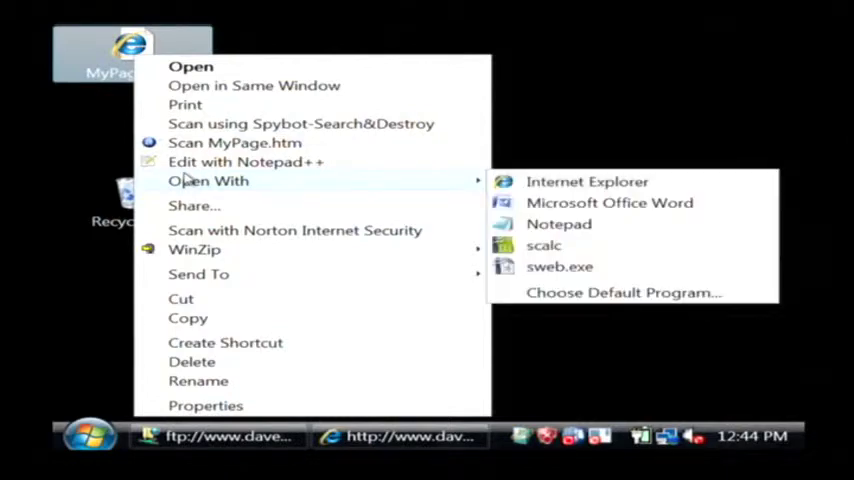
click(559, 223)
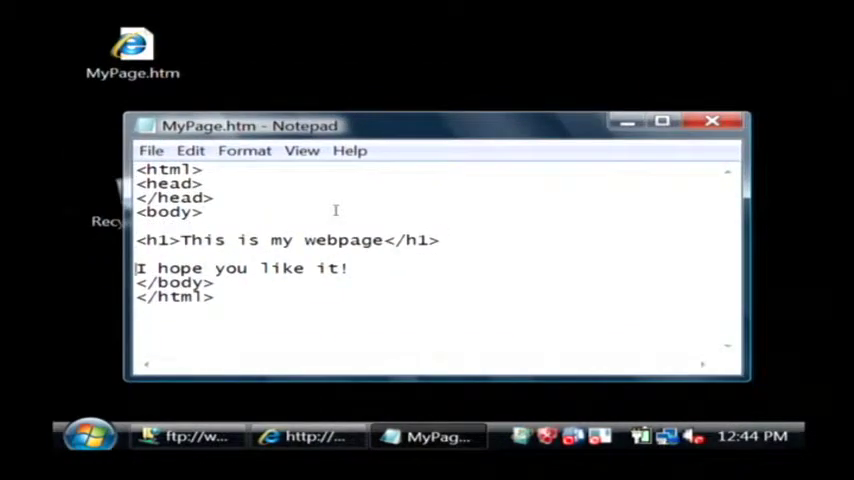
Type the line 'This is my improvement! I hope you like it!' with two <br> tags
key(enter)
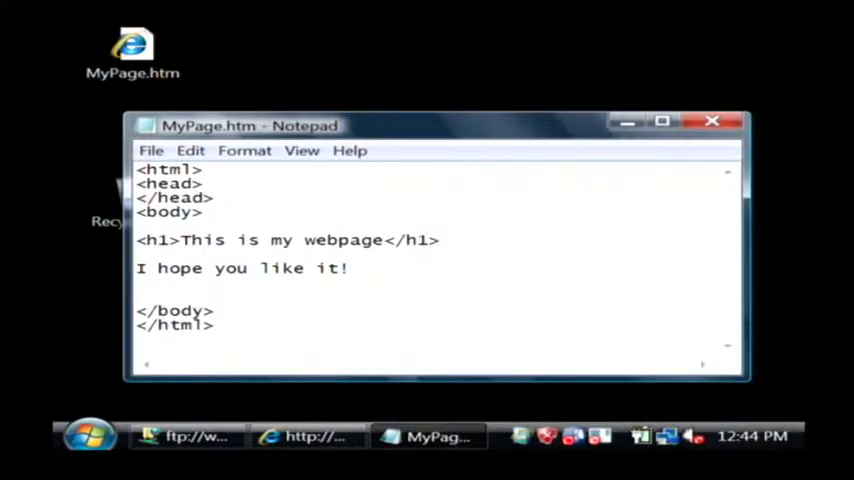
text(This is my)
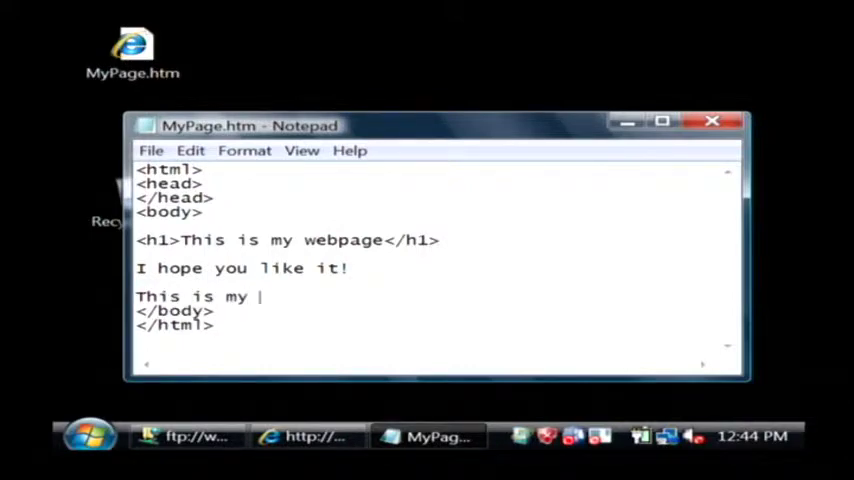
text(improvem)
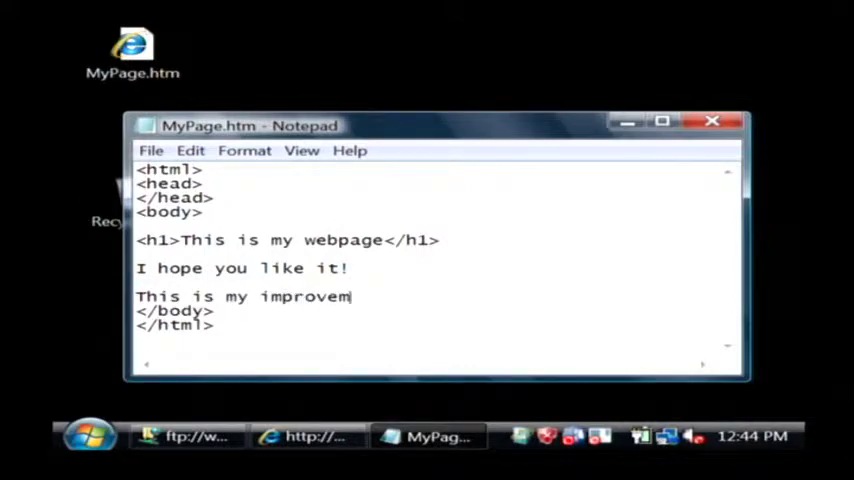
text(ent! I)
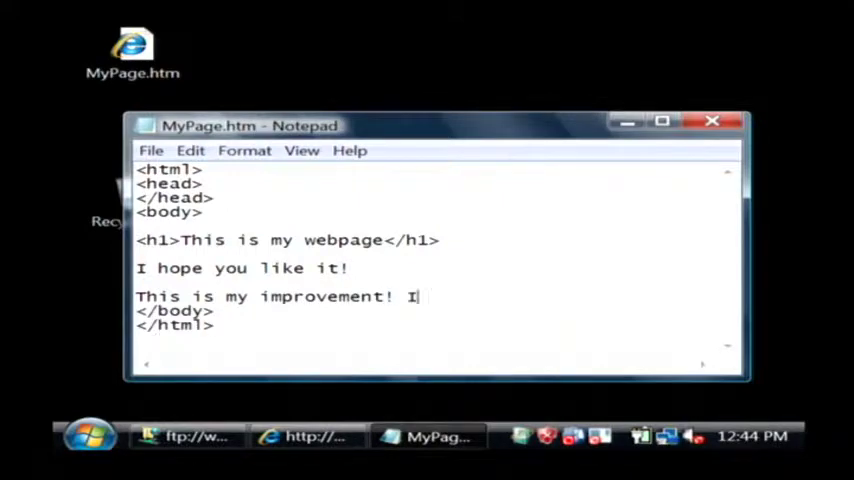
text(hope you like it!)
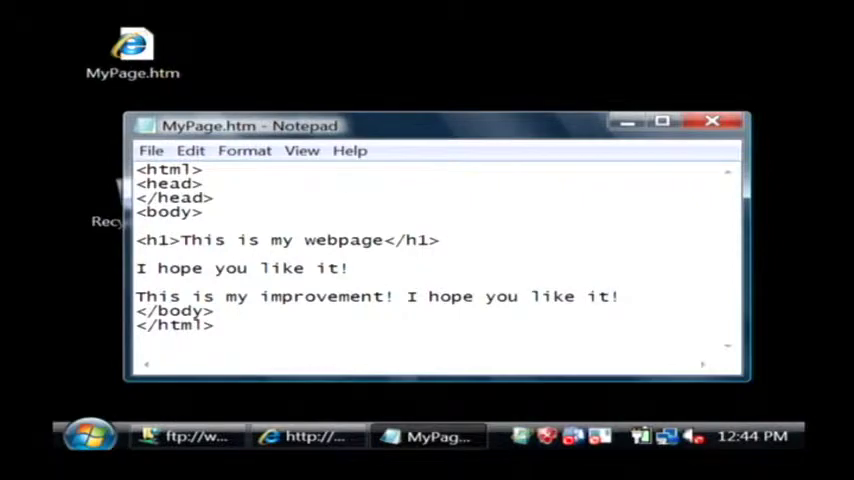
text(<br>)
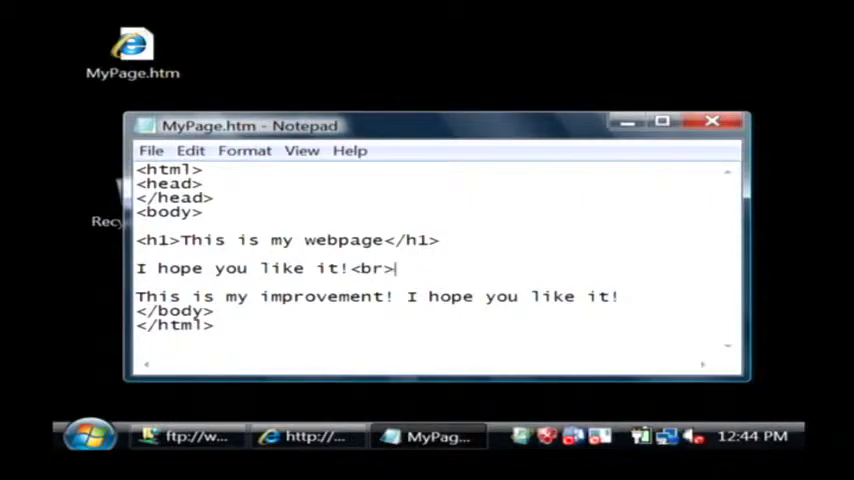
text(<br>)
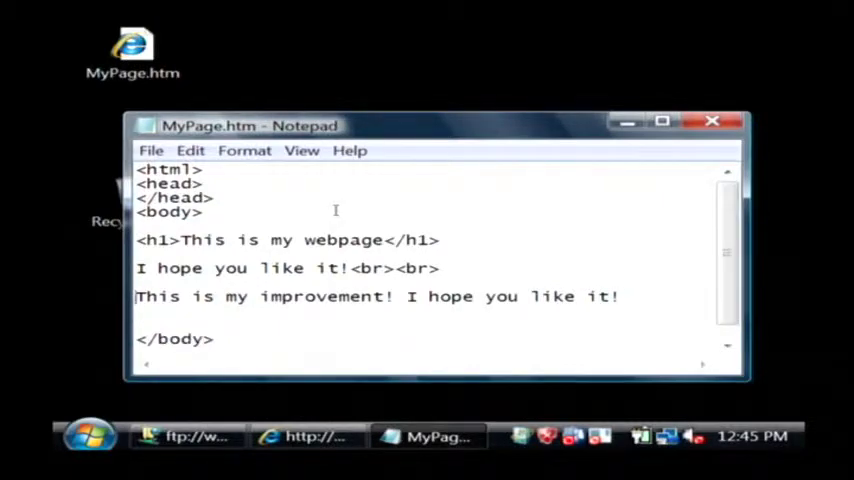
Dismiss the startup programs notice, save MyPage.htm, and close Notepad
drag(136, 296, 618, 296)
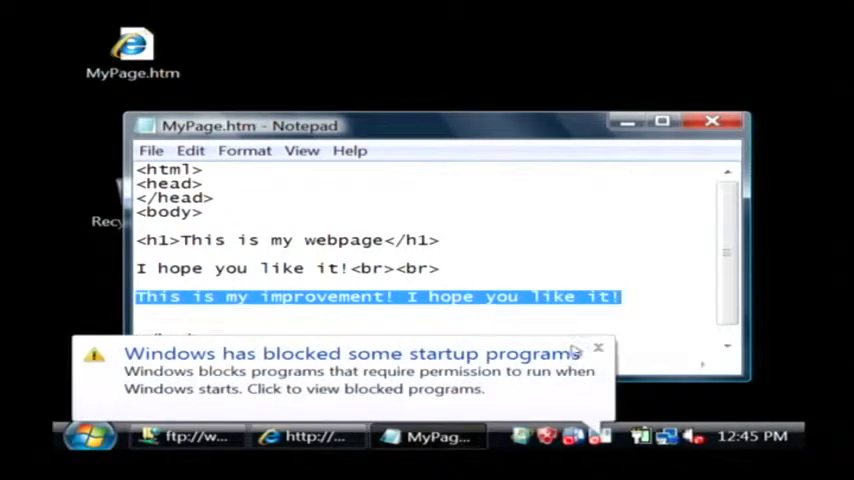
click(598, 348)
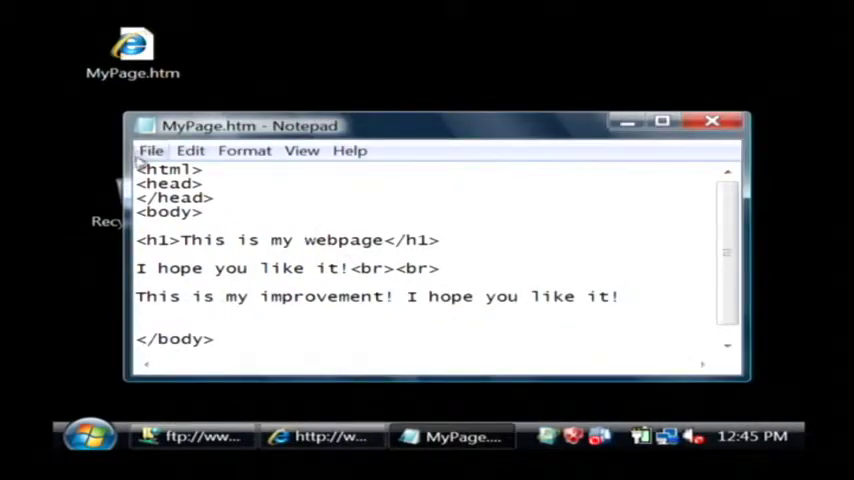
click(151, 150)
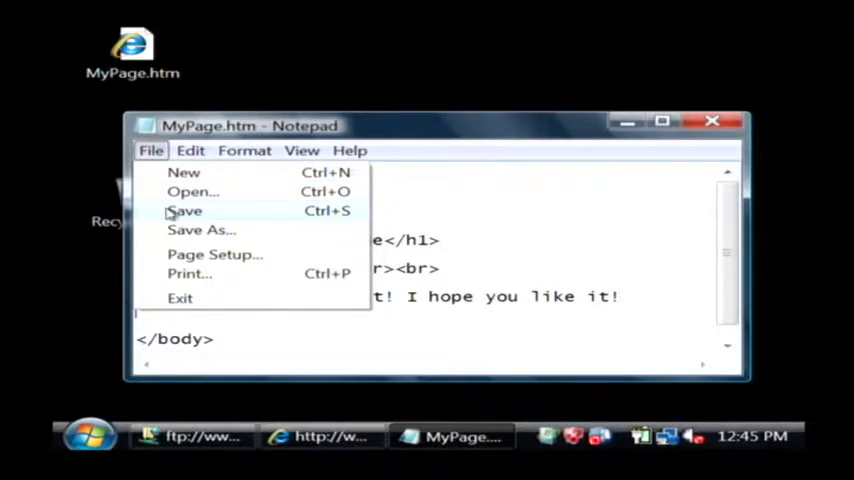
click(184, 210)
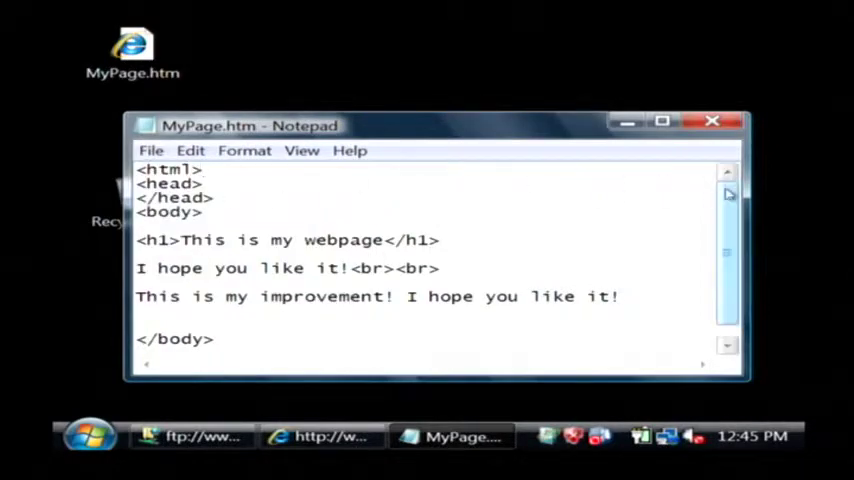
click(712, 121)
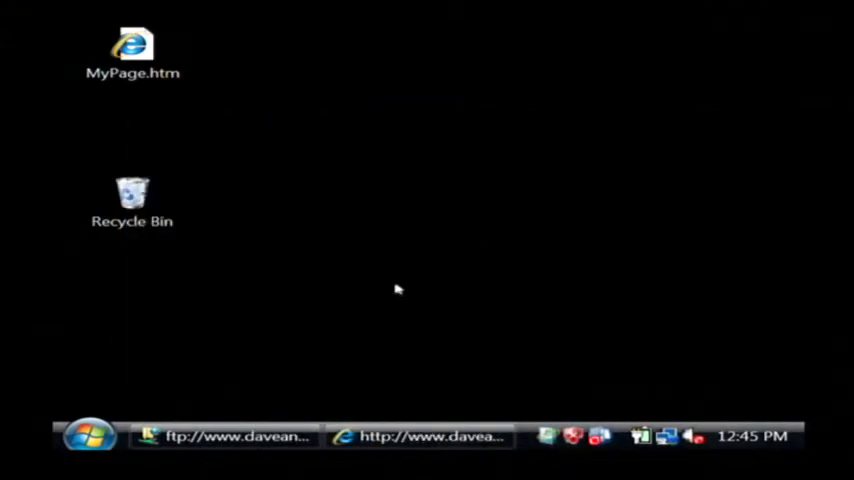
Select the edited MyPage.htm on the desktop and bring up its Copy action
click(132, 52)
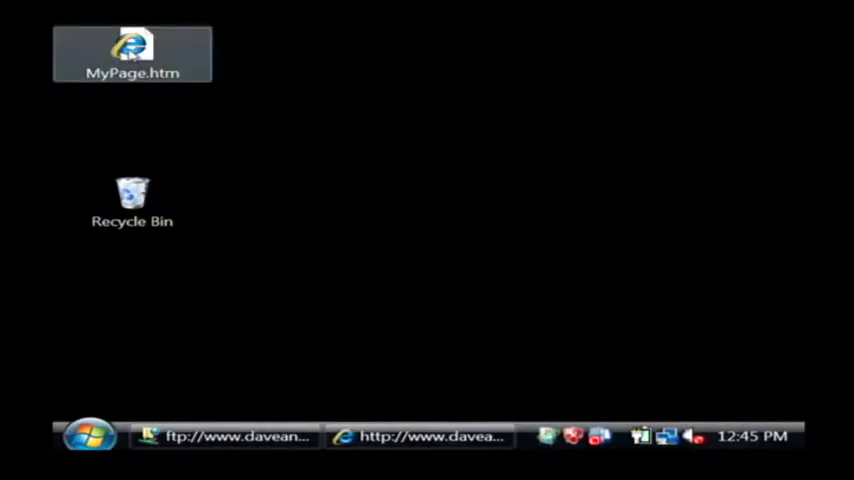
right_click(132, 52)
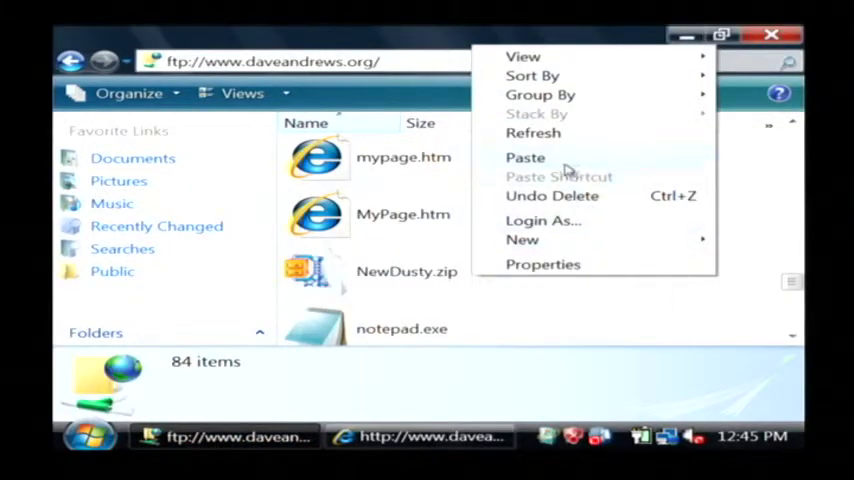
Paste MyPage.htm into the FTP folder and confirm replacing the existing file
click(525, 157)
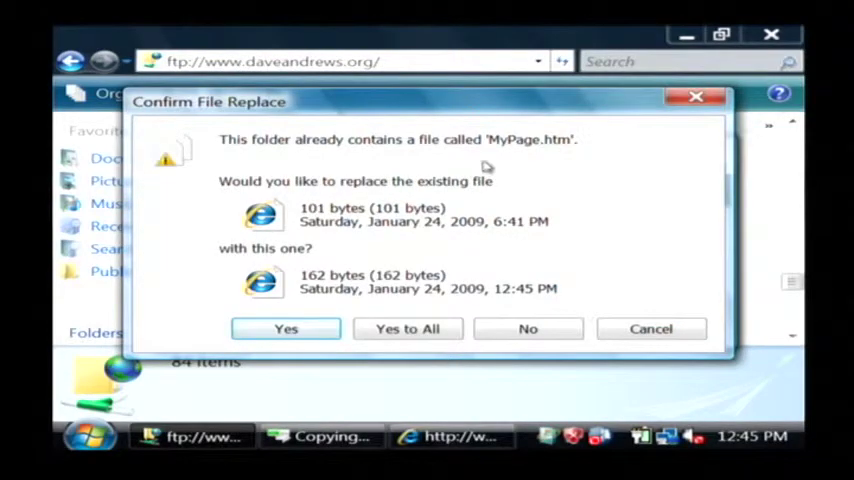
click(286, 328)
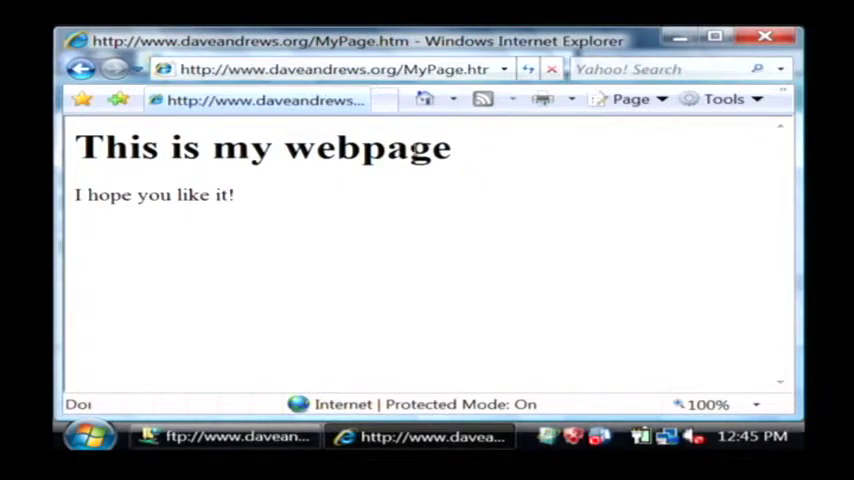
Refresh MyPage.htm in Internet Explorer to show the improvement line
click(528, 69)
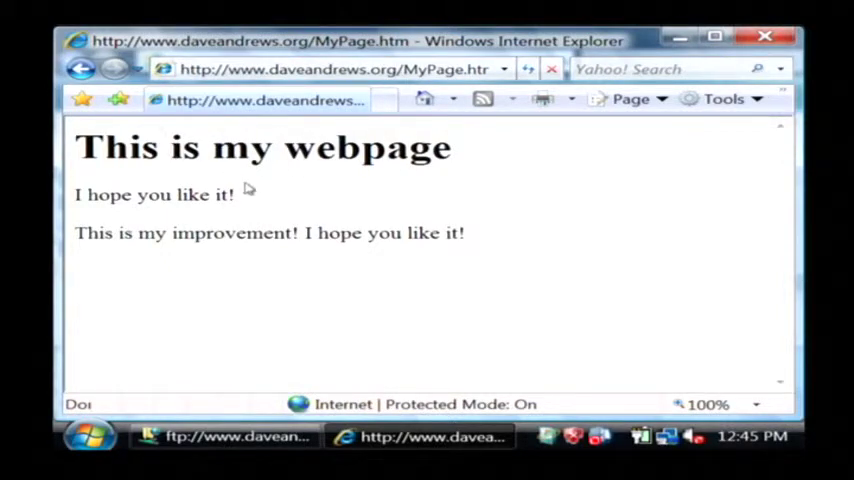
mouse_move(268, 192)
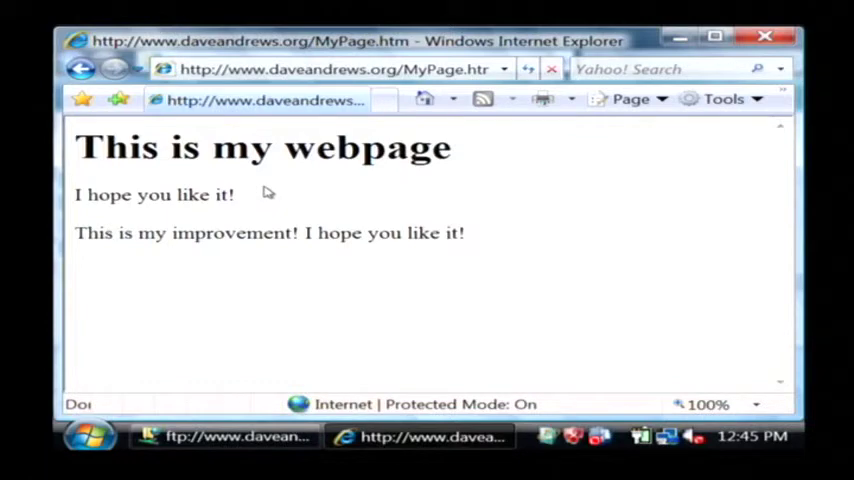